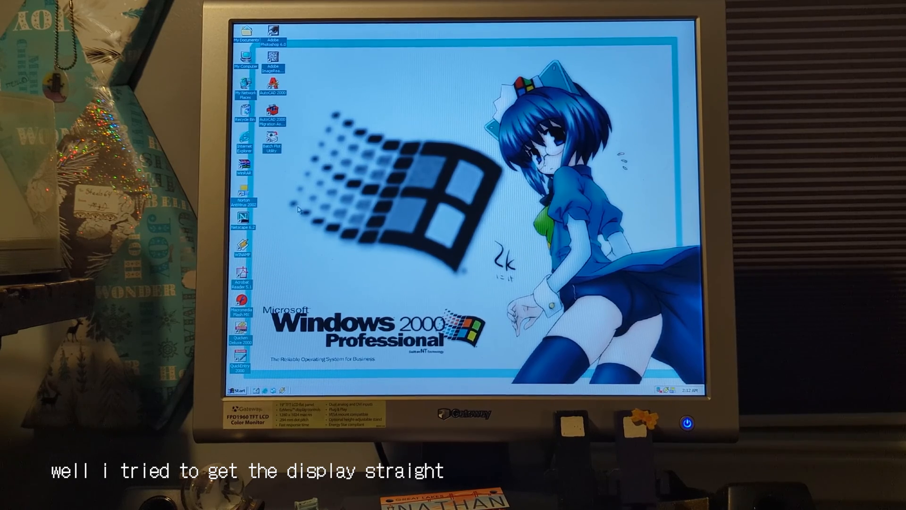
Launch Norton AntiVirus 2002 and view details of the incomplete Full System Scan.
{"action": "double_click", "coordinate": [244, 203]}
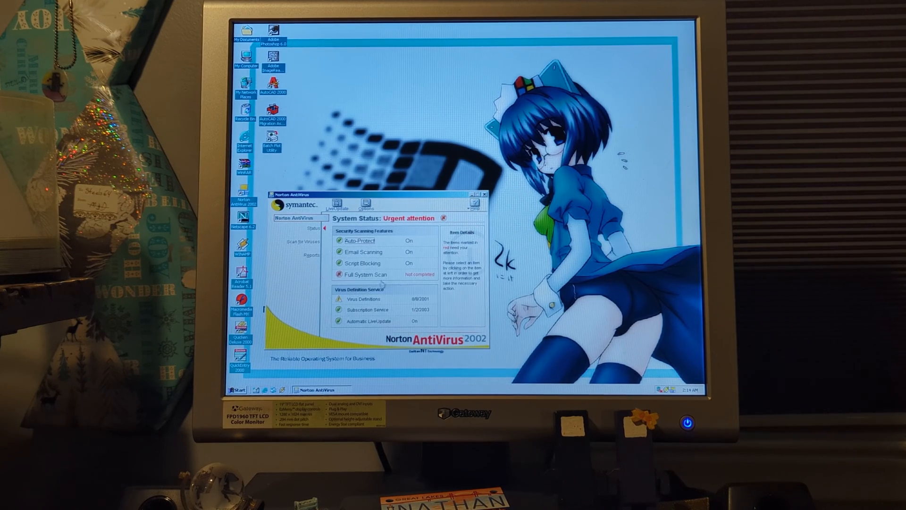
{"action": "left_click", "coordinate": [366, 274]}
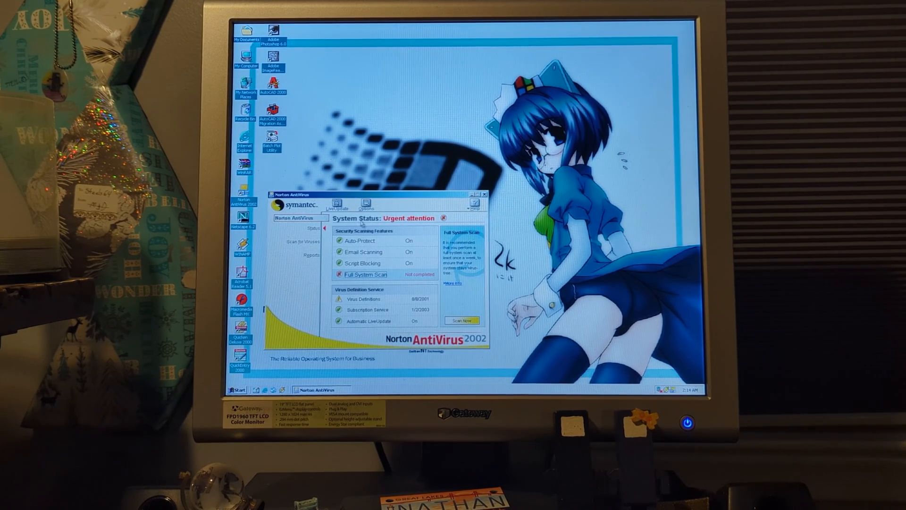
Go to the Reports page to bring up the Virus List report.
{"action": "left_click", "coordinate": [311, 255]}
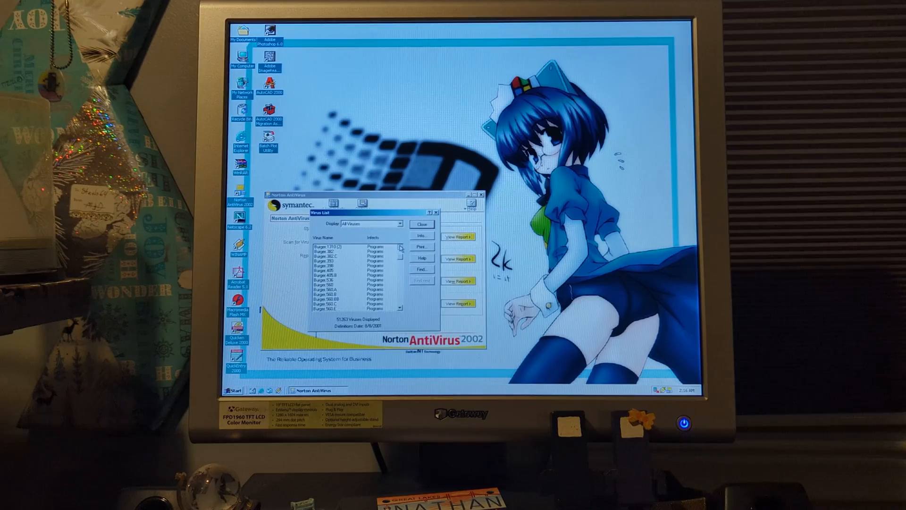
{"action": "scroll", "scroll_direction": "down", "scroll_amount": 3}
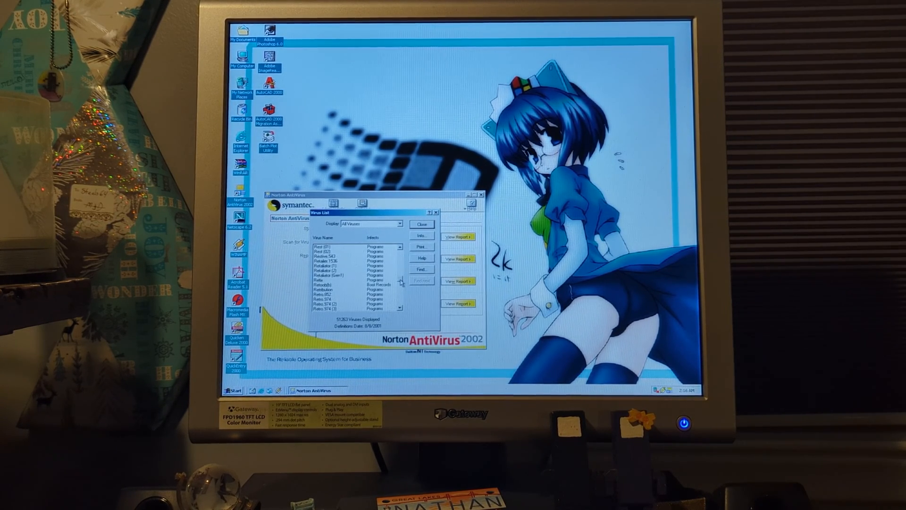
{"action": "left_click", "coordinate": [400, 247]}
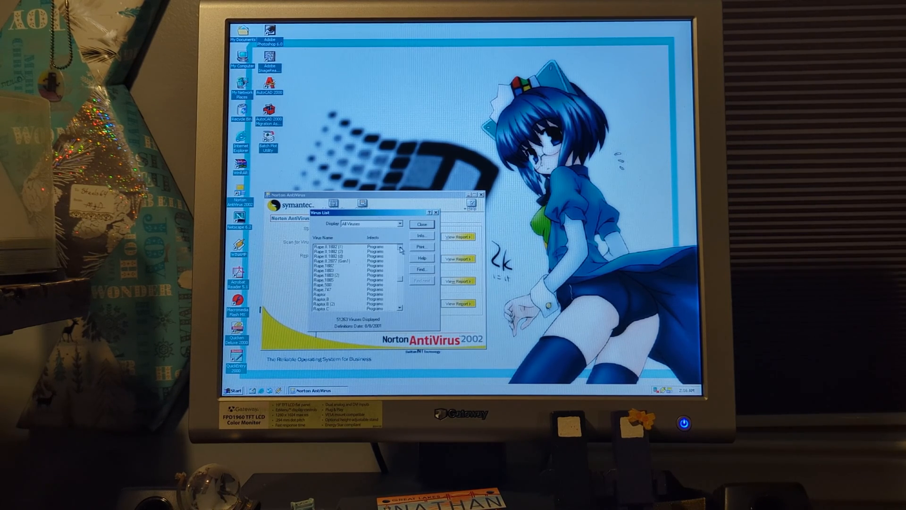
{"action": "scroll", "scroll_direction": "down", "scroll_amount": 3}
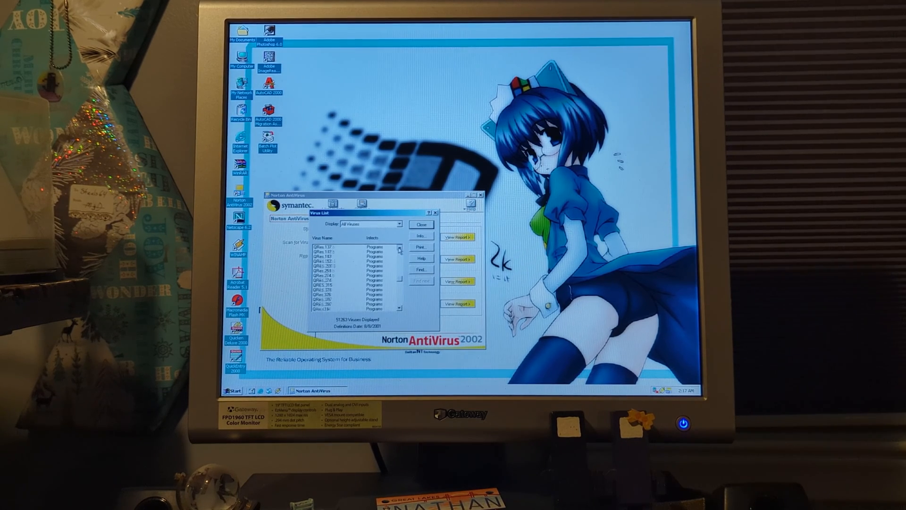
Filter the virus list to Common Viruses (6,099) and scroll into names beginning with C.
{"action": "left_click", "coordinate": [399, 224]}
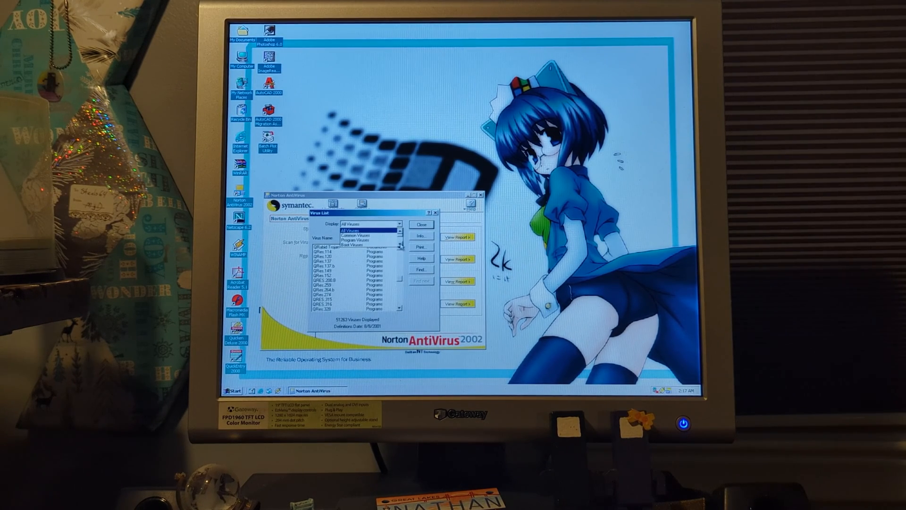
{"action": "left_click", "coordinate": [353, 235]}
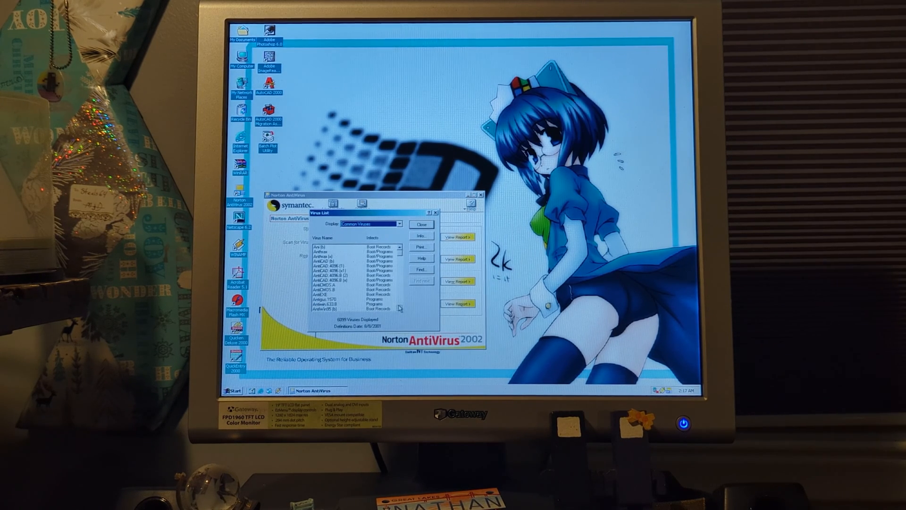
{"action": "scroll", "scroll_direction": "down", "scroll_amount": 3}
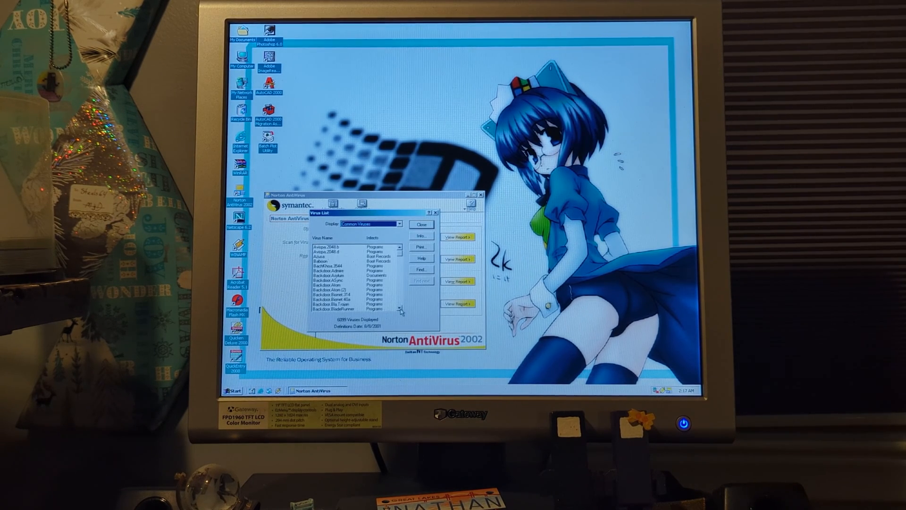
{"action": "left_click", "coordinate": [399, 309]}
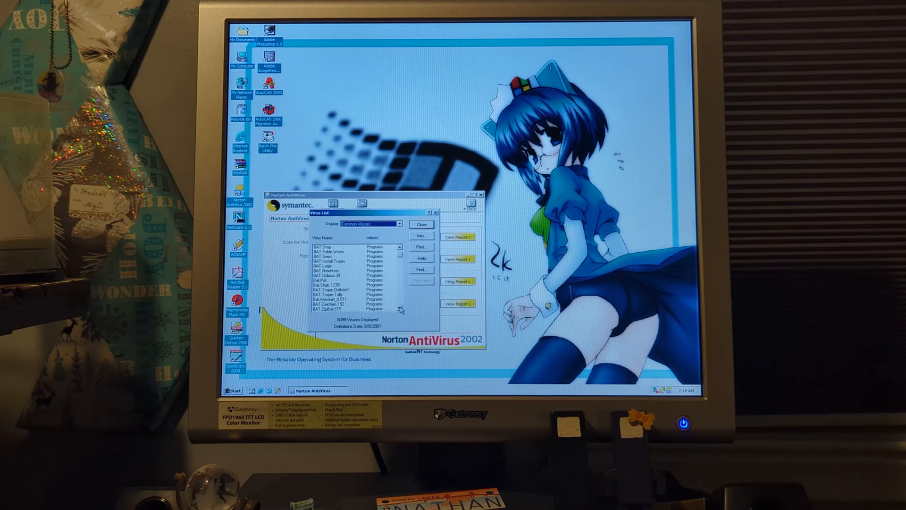
{"action": "scroll", "scroll_direction": "down", "scroll_amount": 3}
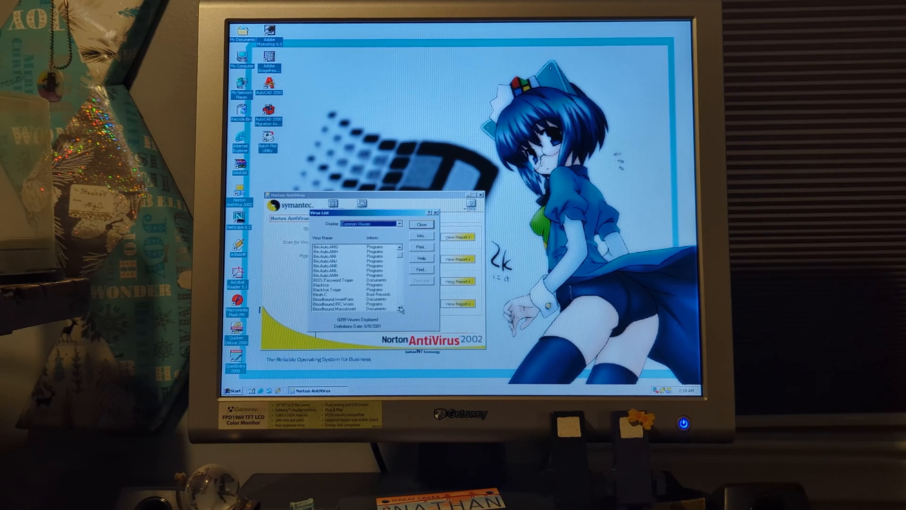
{"action": "scroll", "scroll_direction": "down", "scroll_amount": 3}
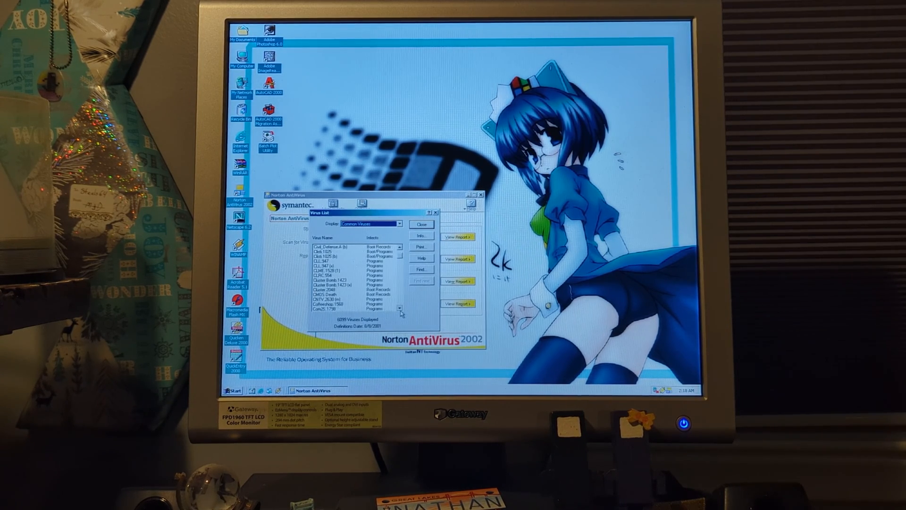
{"action": "scroll", "scroll_direction": "down", "scroll_amount": 3}
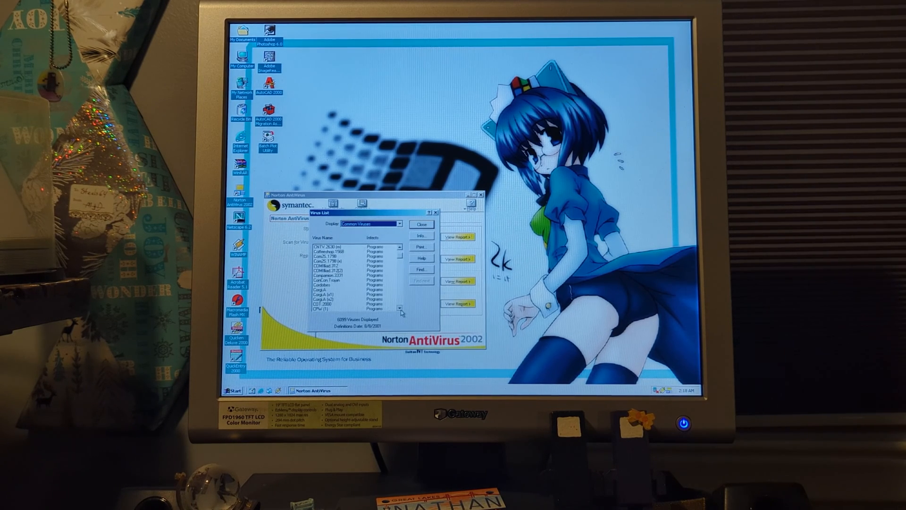
Browse the virus list, then view the Activity Log report, which has no entries.
{"action": "left_click", "coordinate": [399, 308]}
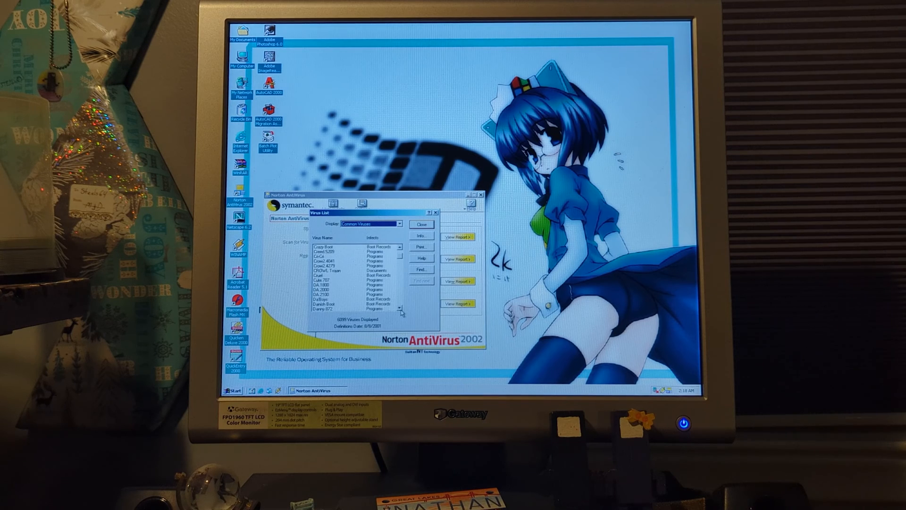
{"action": "left_click", "coordinate": [400, 309]}
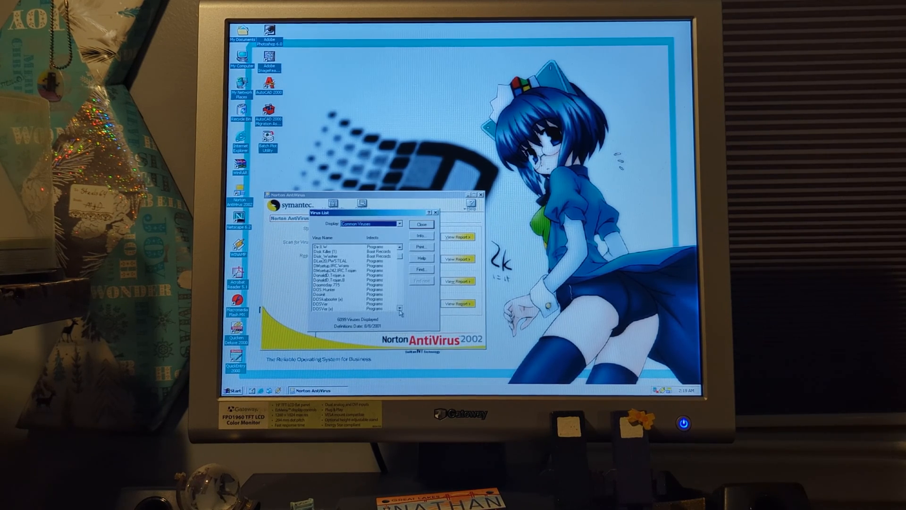
{"action": "left_click", "coordinate": [399, 308]}
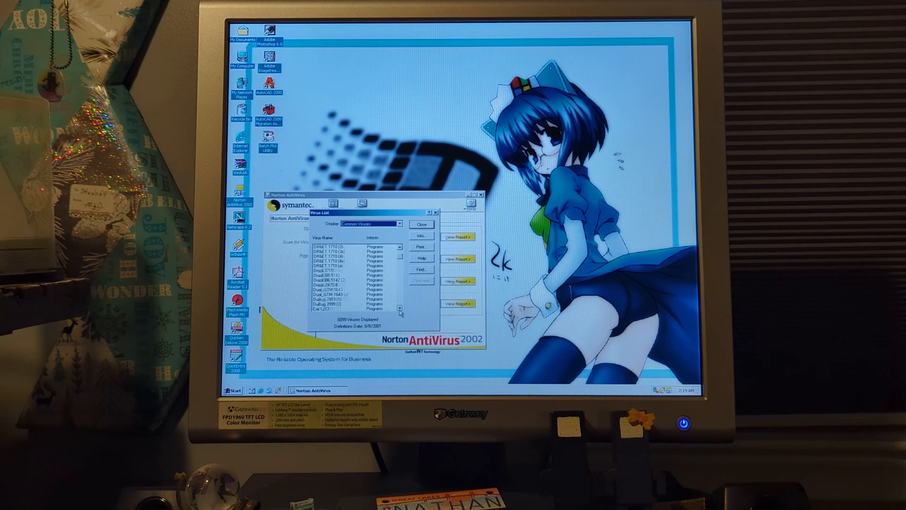
{"action": "left_click", "coordinate": [399, 309]}
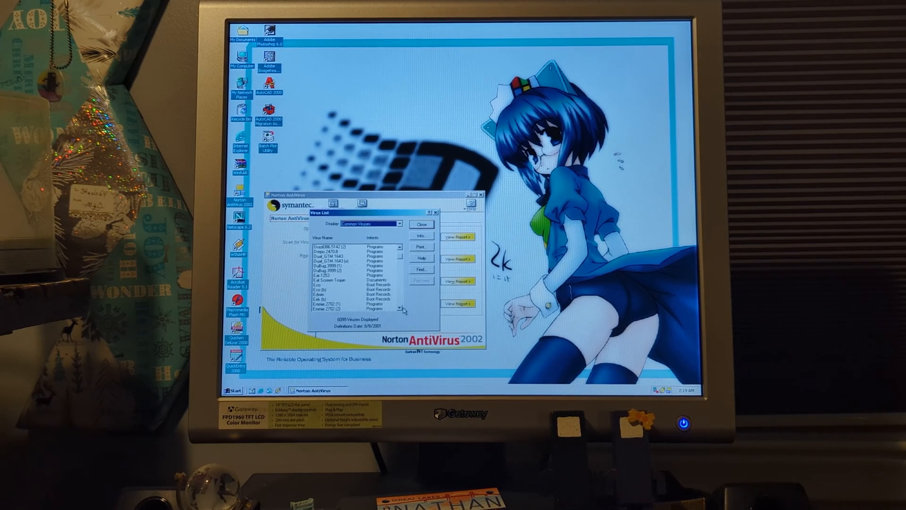
{"action": "left_click", "coordinate": [399, 308]}
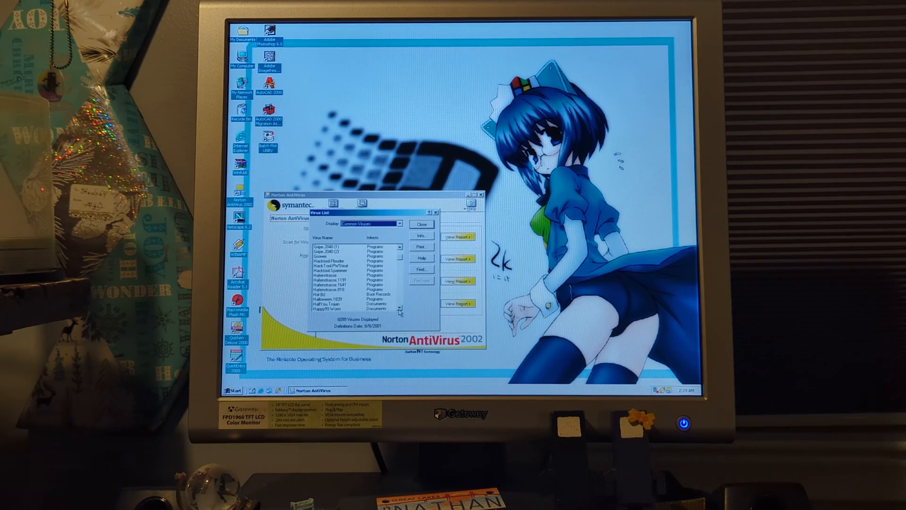
{"action": "scroll", "scroll_direction": "down", "scroll_amount": 3}
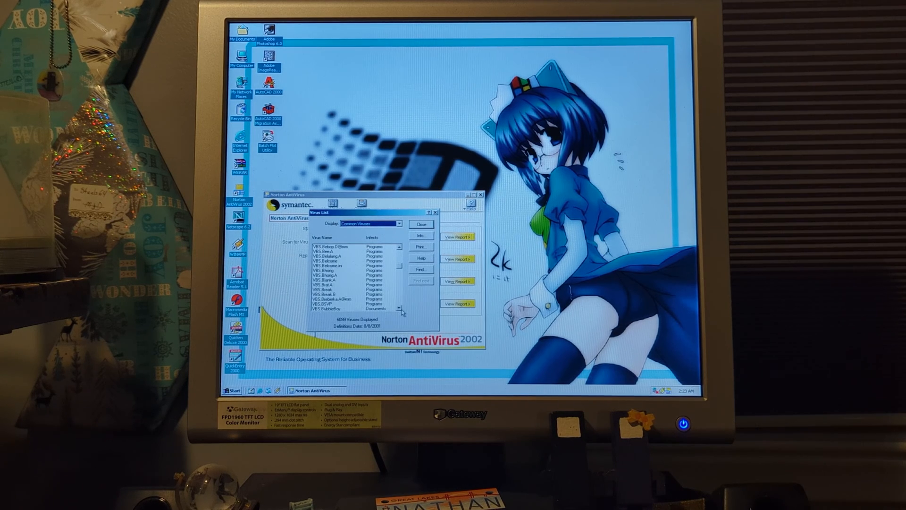
{"action": "left_click", "coordinate": [400, 309]}
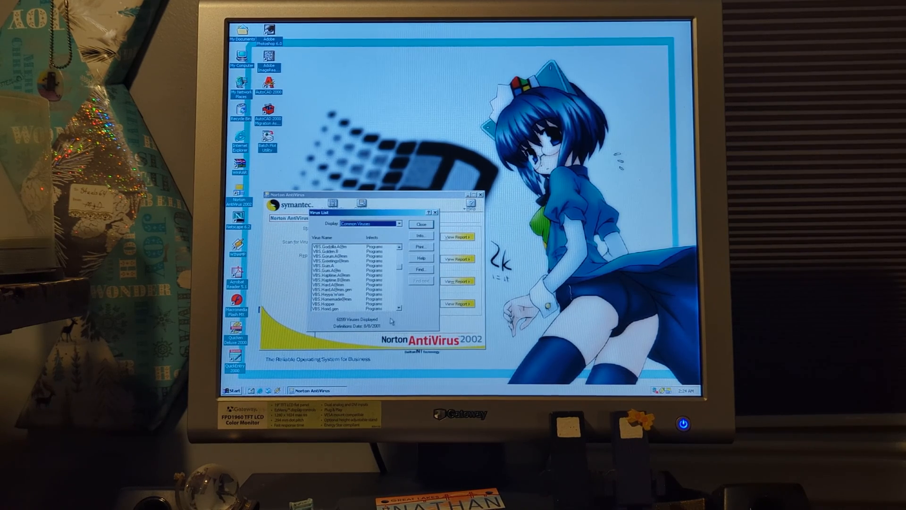
{"action": "scroll", "scroll_direction": "down", "scroll_amount": 3}
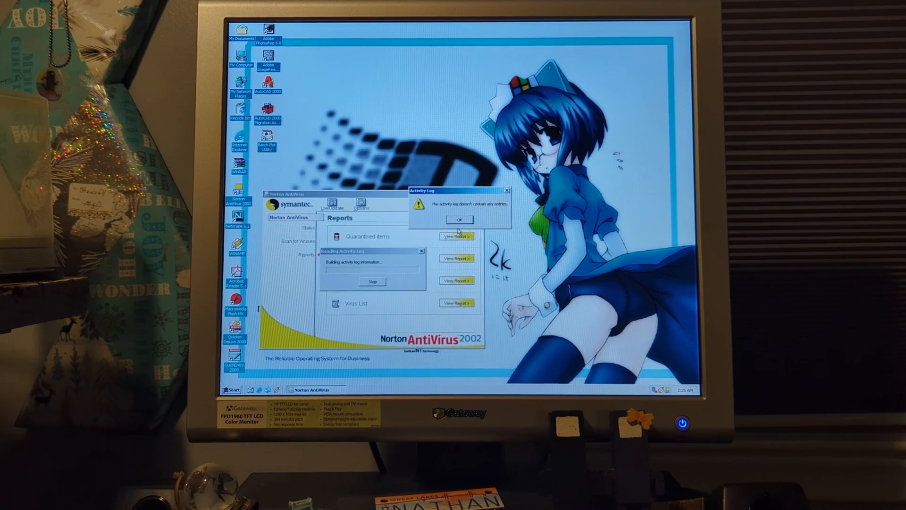
Dismiss the empty Activity Log notice, return to Status, and minimize the window.
{"action": "left_click", "coordinate": [459, 220]}
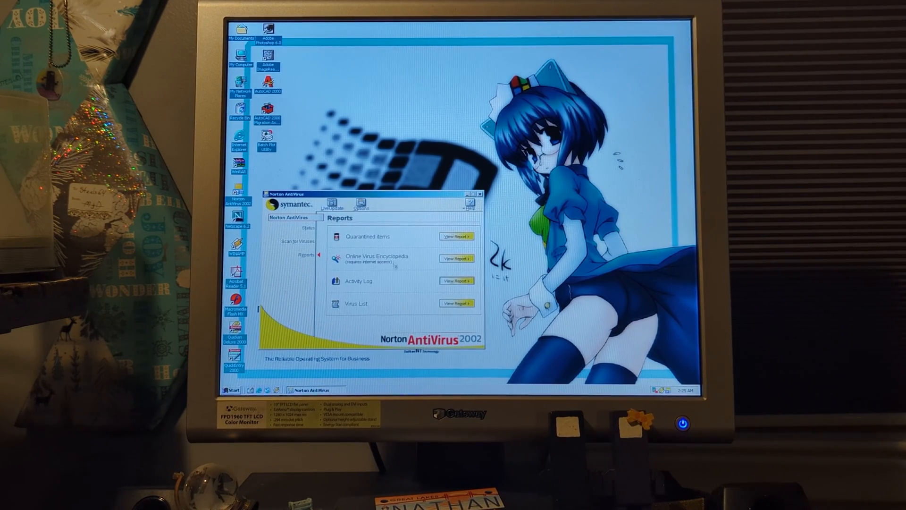
{"action": "left_click", "coordinate": [456, 236]}
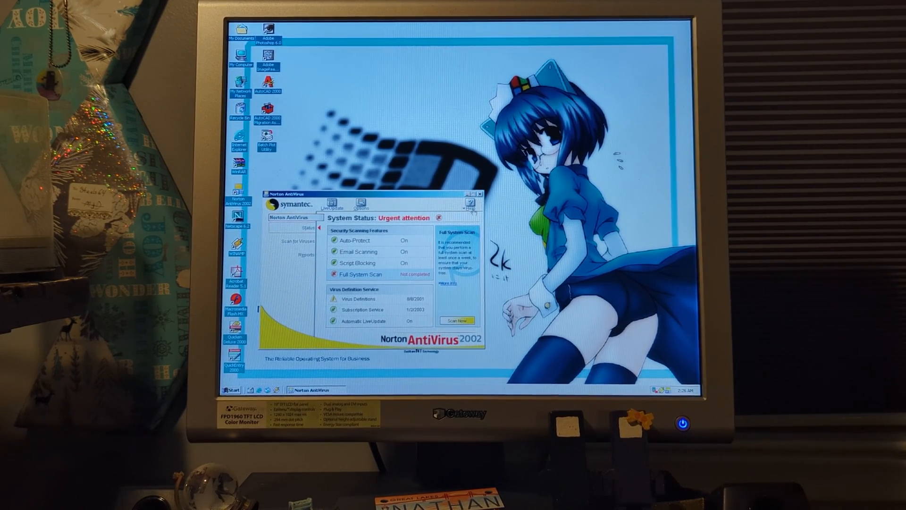
{"action": "left_click", "coordinate": [232, 389]}
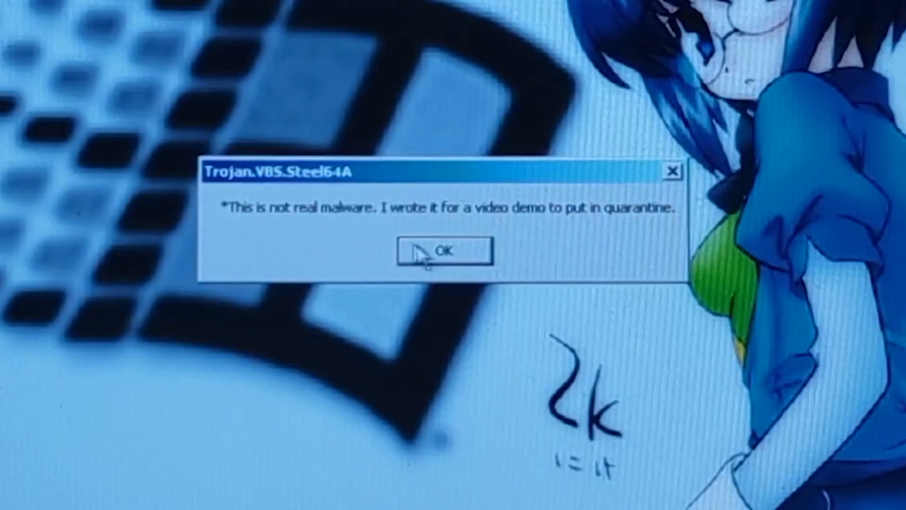
Dismiss the Trojan.VBS.Steel64A popups and scan the new desktop file, finding no infection.
{"action": "left_click", "coordinate": [442, 251]}
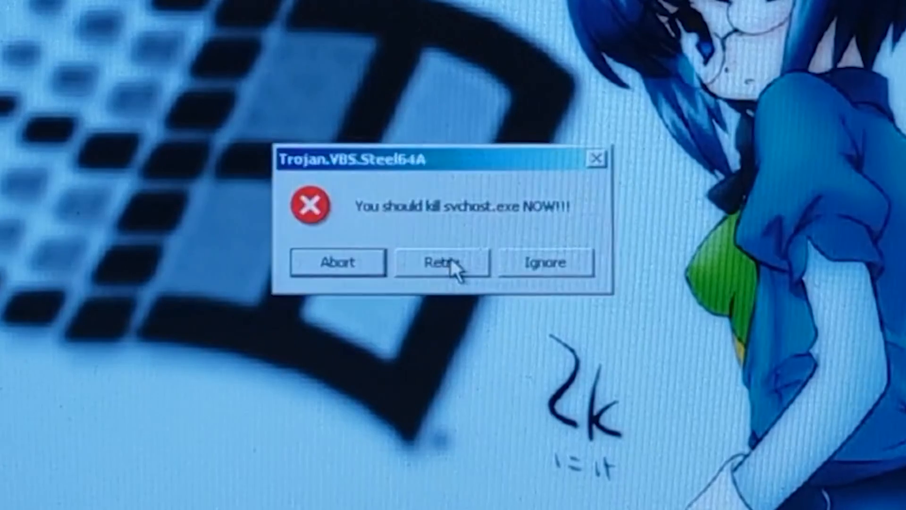
{"action": "left_click", "coordinate": [440, 263]}
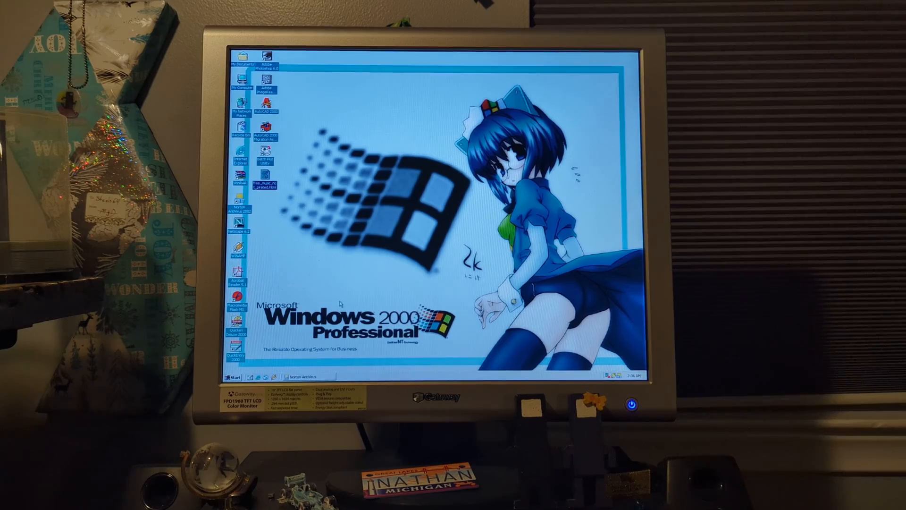
{"action": "right_click", "coordinate": [240, 176]}
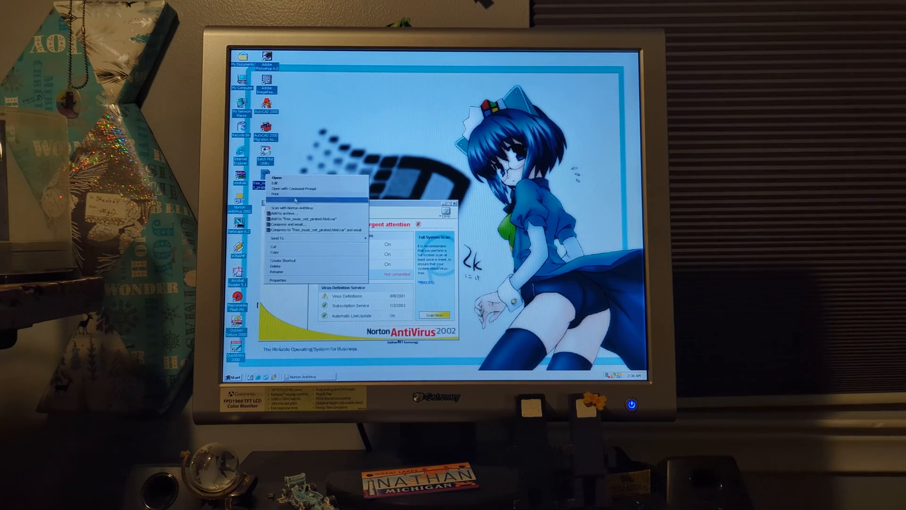
{"action": "left_click", "coordinate": [291, 208]}
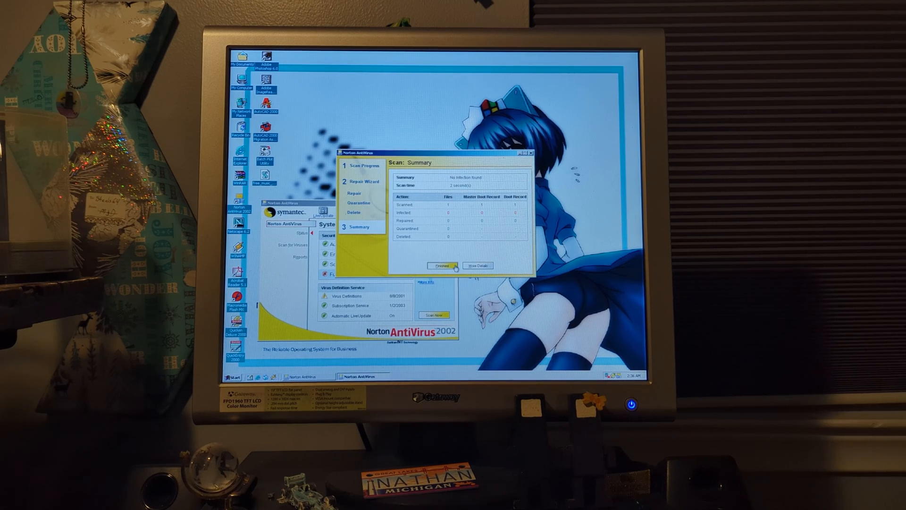
{"action": "left_click", "coordinate": [442, 265]}
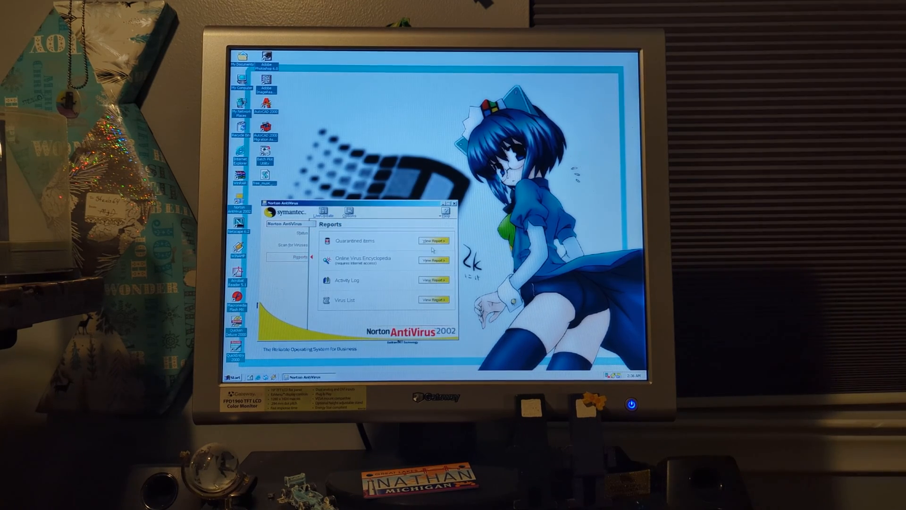
View the empty Quarantine, try adding an item, then cancel out of the file dialog.
{"action": "left_click", "coordinate": [433, 240]}
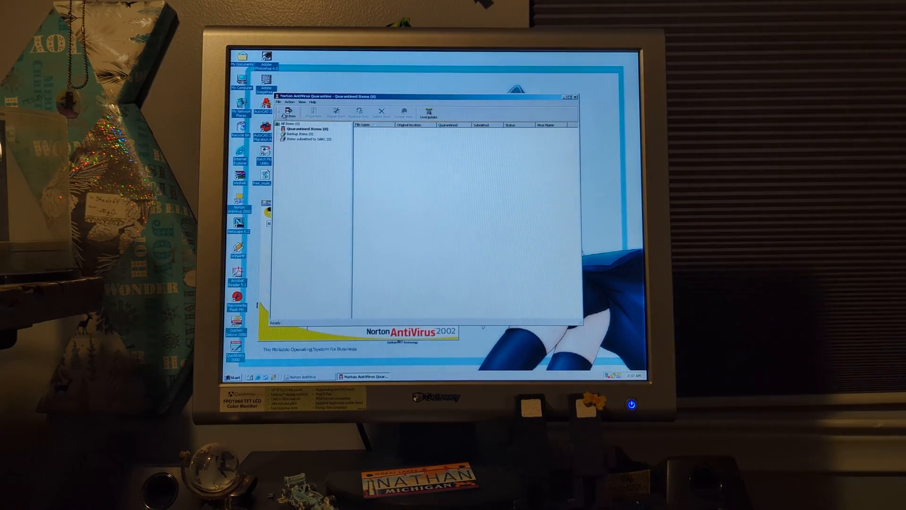
{"action": "left_click", "coordinate": [287, 111]}
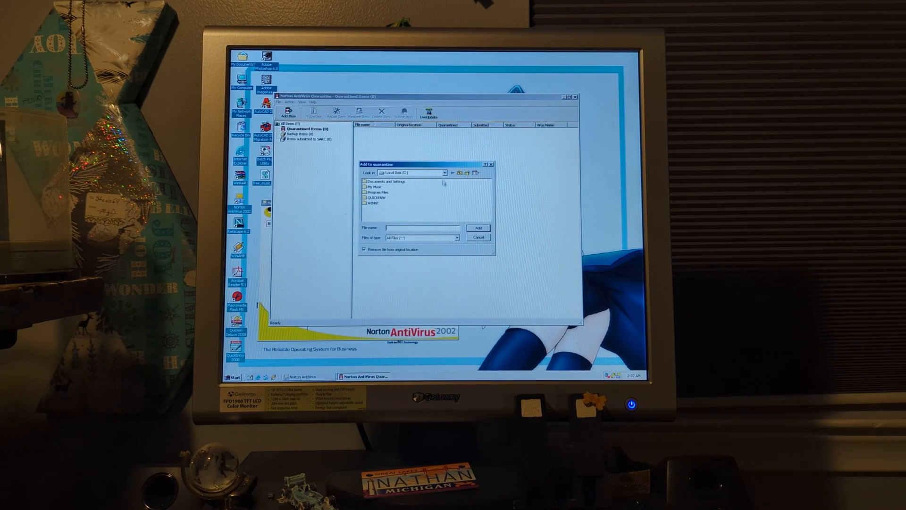
{"action": "left_click", "coordinate": [445, 172]}
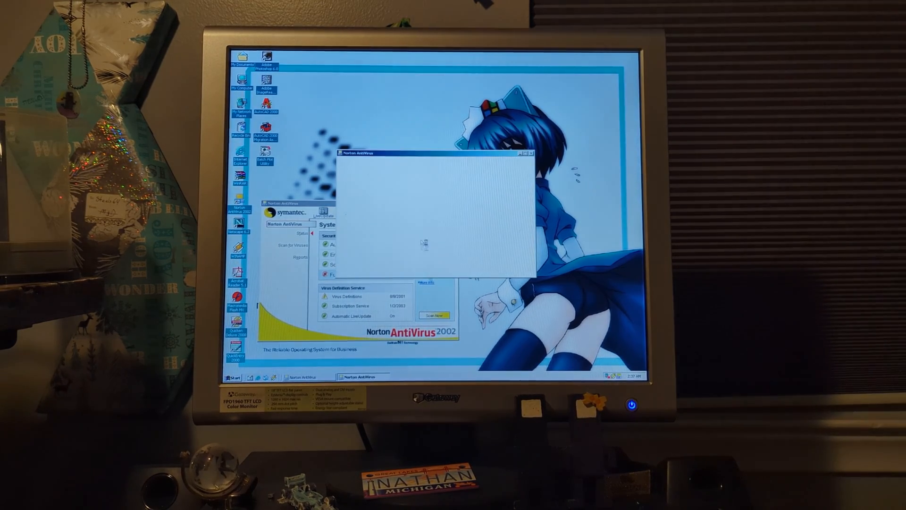
Run the full system scan to its summary: 34,823 files scanned, no infections.
{"action": "left_click", "coordinate": [434, 315]}
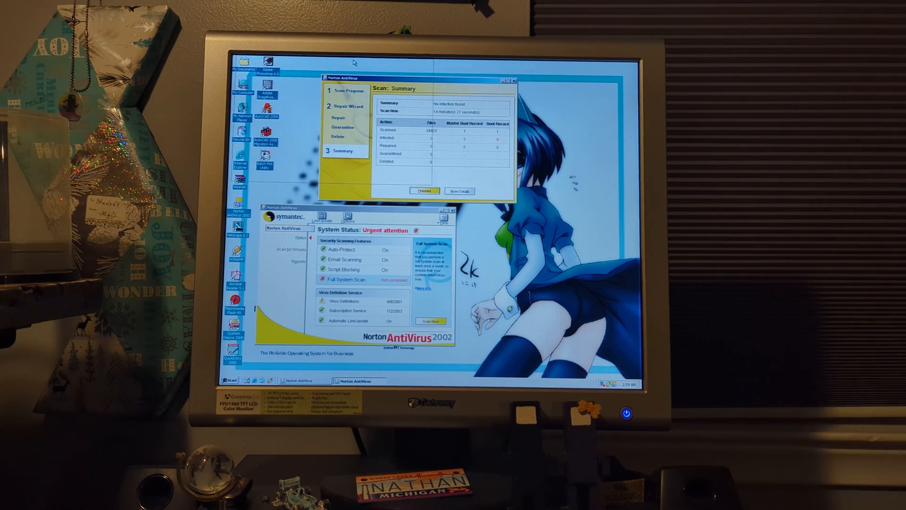
Dismiss the scan summary so status shows the full scan dated 1/2/2002.
{"action": "left_click", "coordinate": [458, 191]}
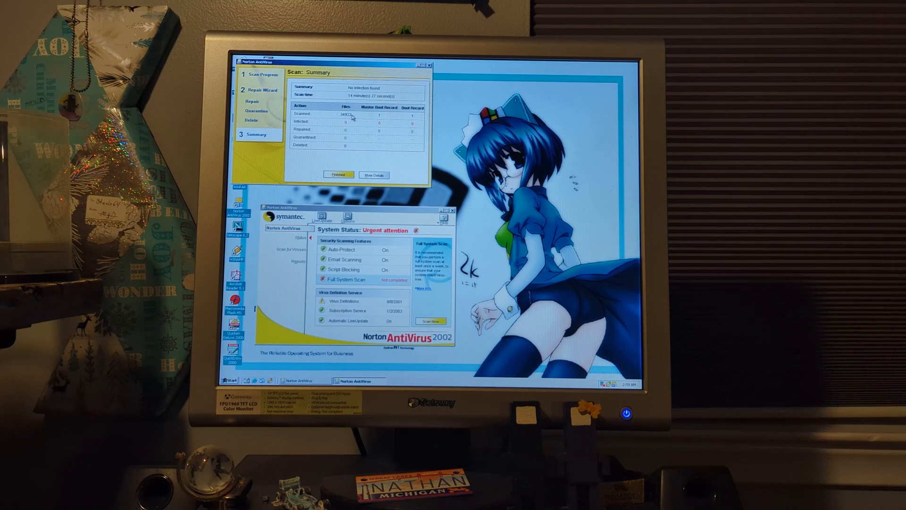
{"action": "mouse_move", "coordinate": [386, 119]}
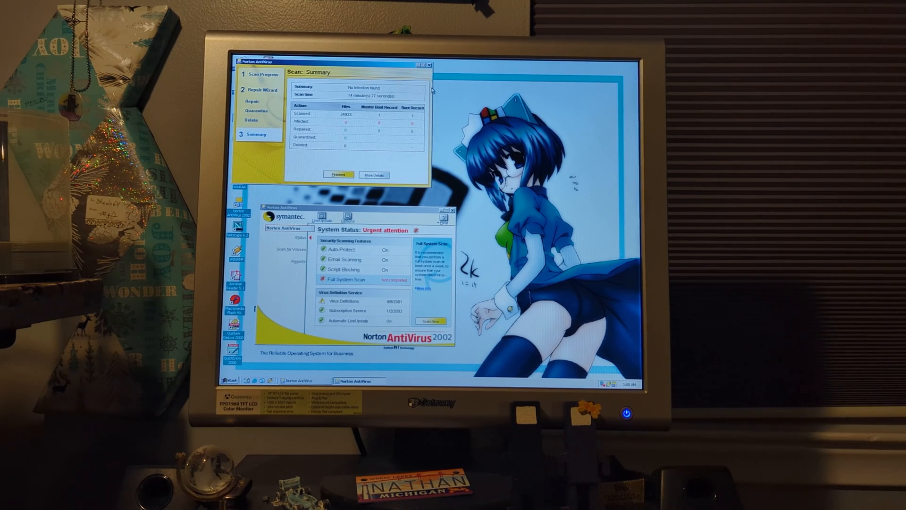
{"action": "left_click", "coordinate": [339, 174]}
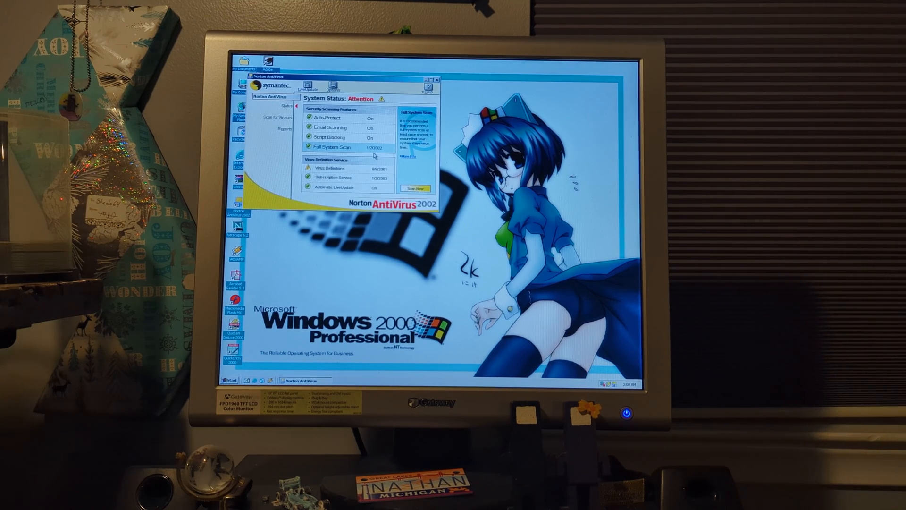
View the About Norton AntiVirus system information, then close it and exit the program.
{"action": "left_click", "coordinate": [279, 118]}
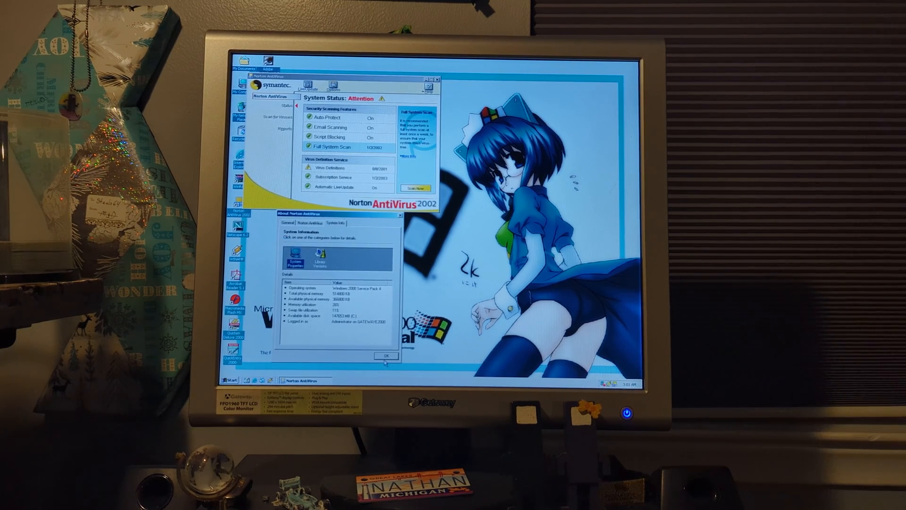
{"action": "left_click", "coordinate": [385, 355]}
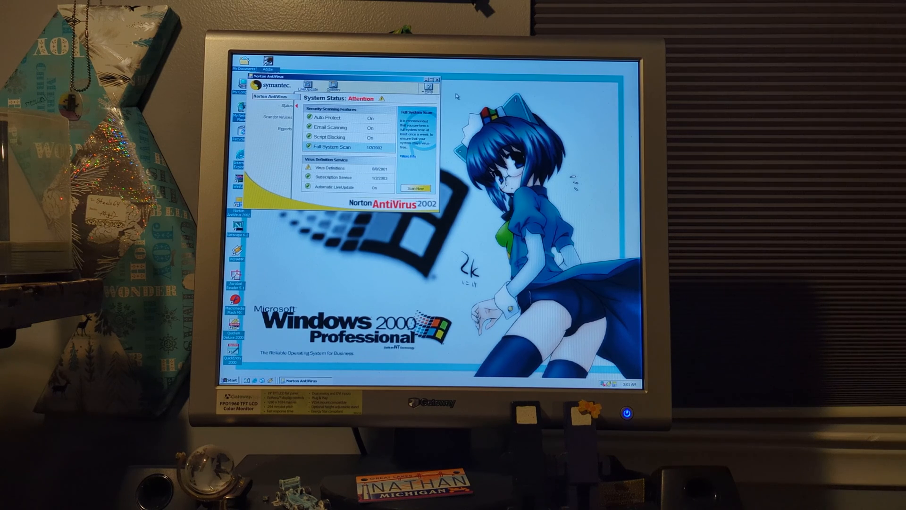
{"action": "left_click", "coordinate": [438, 79]}
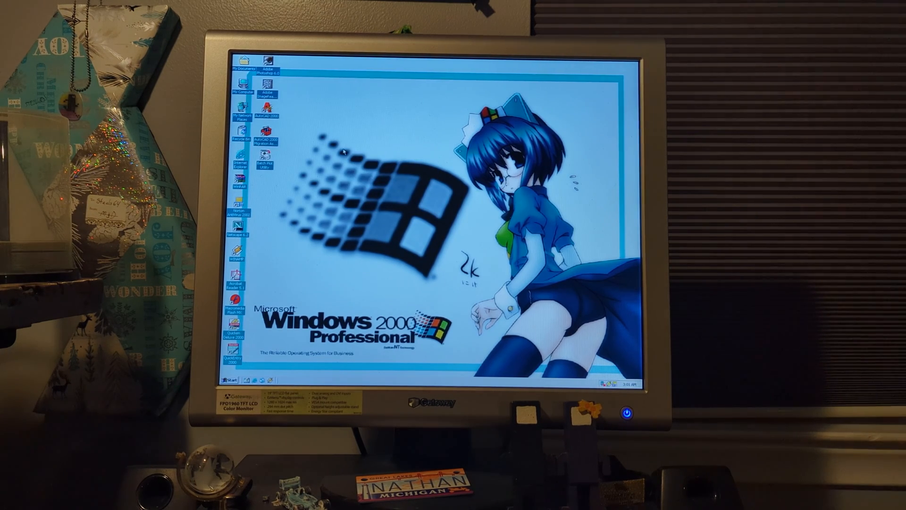